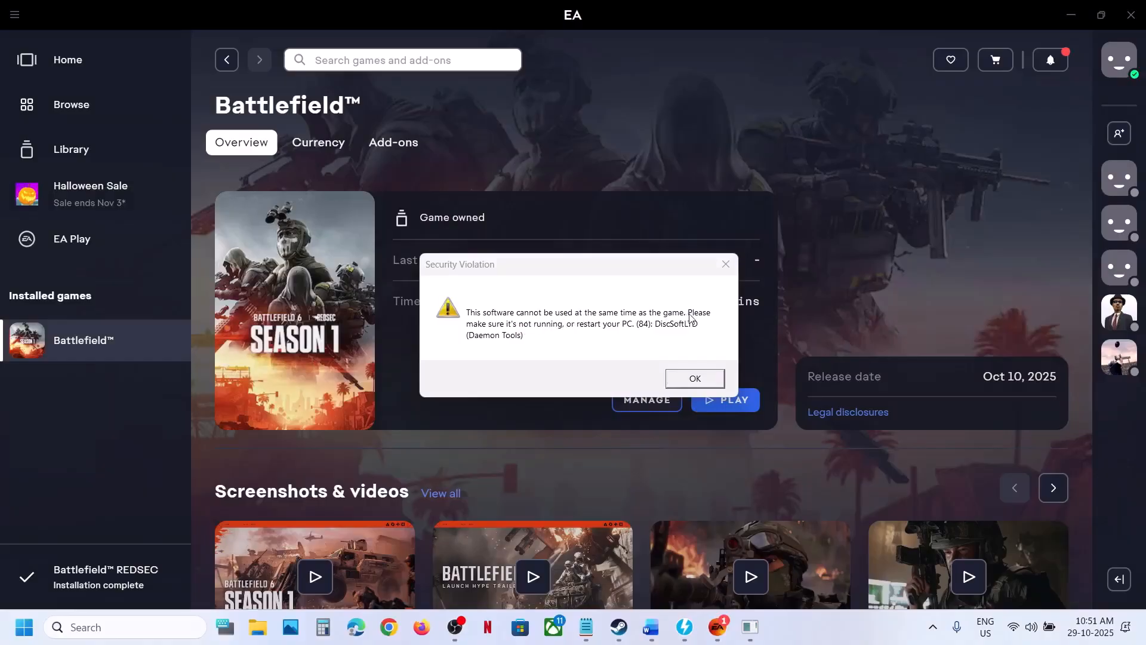
pyautogui.moveTo(610, 333)
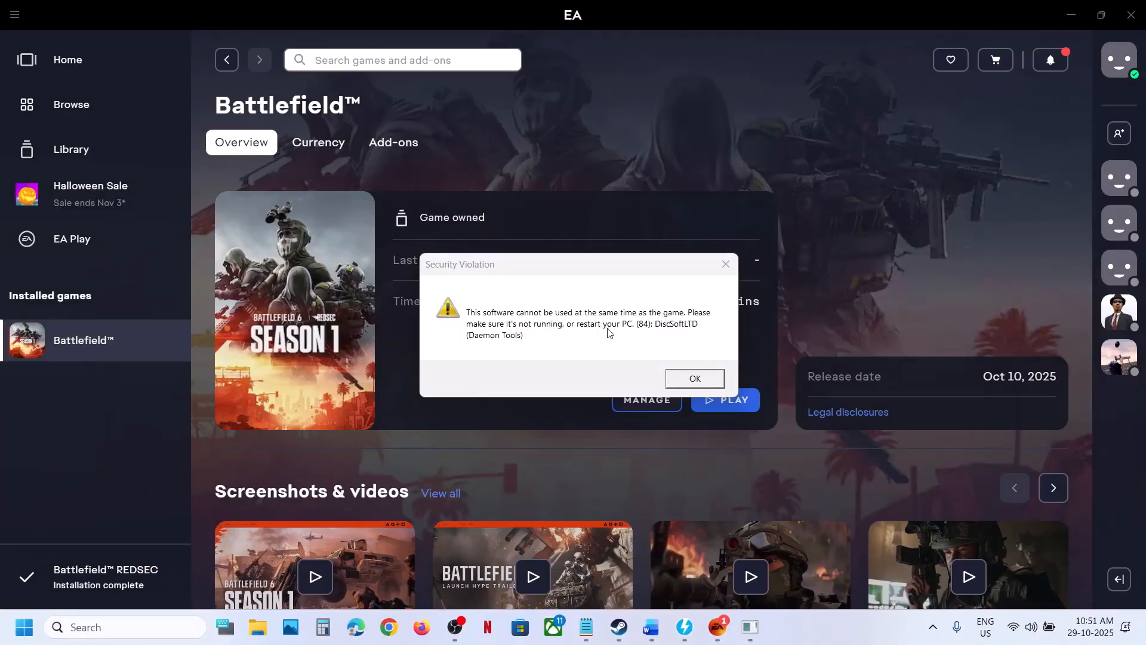
pyautogui.moveTo(515, 359)
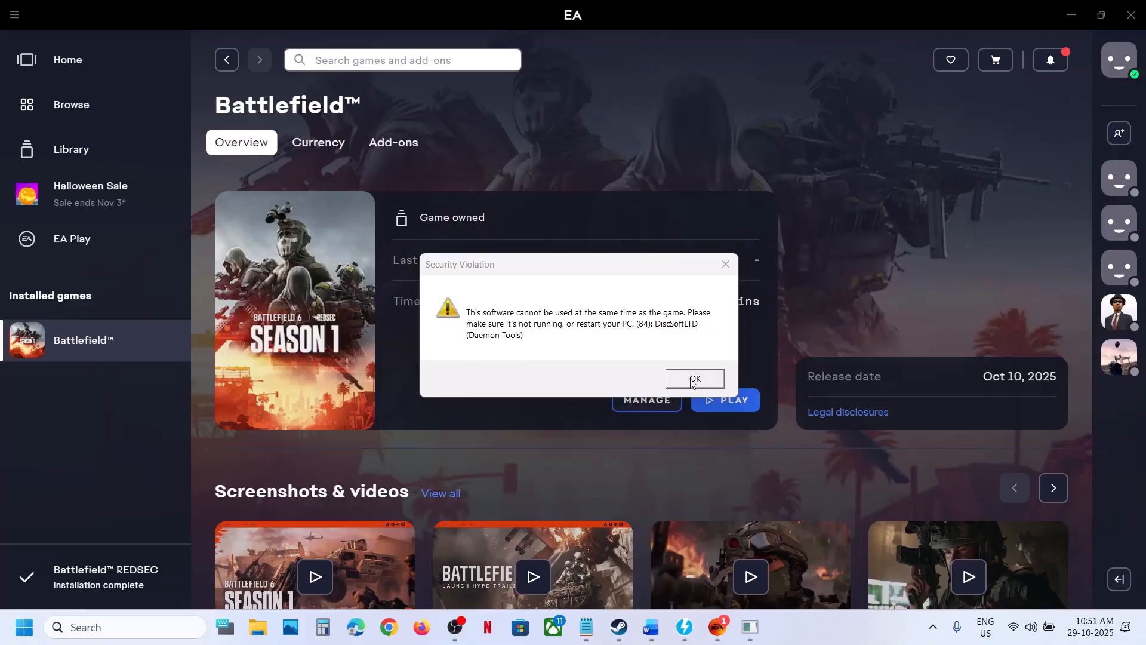
# Dismiss the Battlefield Security Violation warning about DAEMON Tools with OK
pyautogui.click(693, 378)
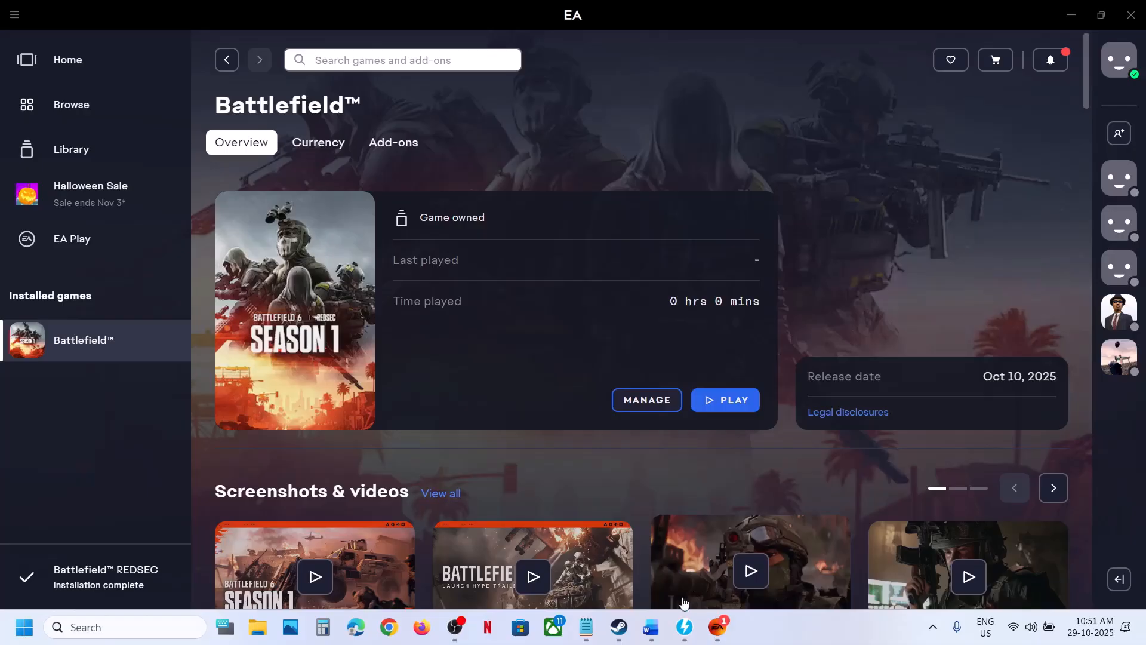
# Bring the Word troubleshooting notes forward and highlight the first instruction line
pyautogui.click(649, 626)
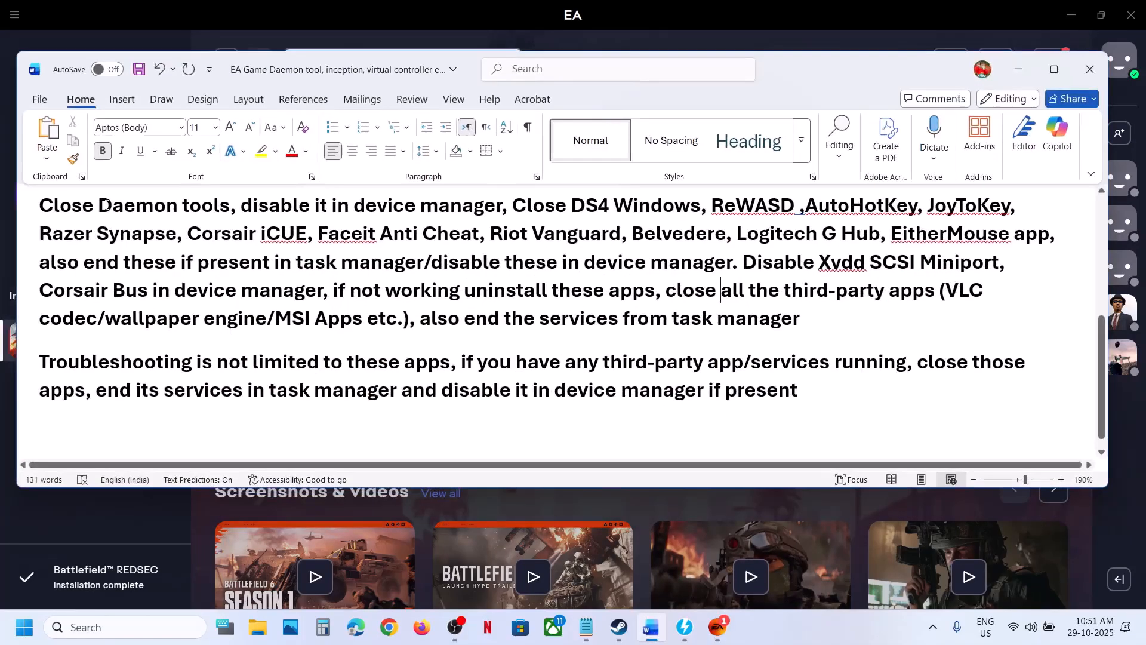
pyautogui.moveTo(95, 204); pyautogui.dragTo(501, 205)
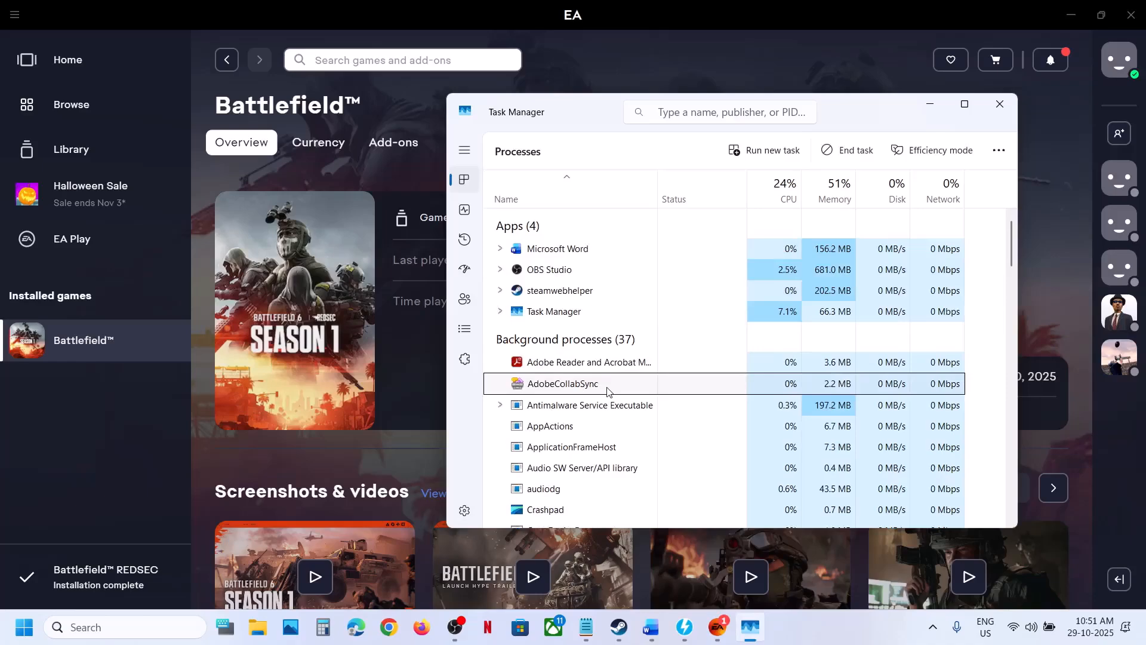
# End the DAEMON Tools background processes, Disc Soft Bus Service Lite and DAEMON Tools Lite, then close Task Manager
pyautogui.scroll(-3)
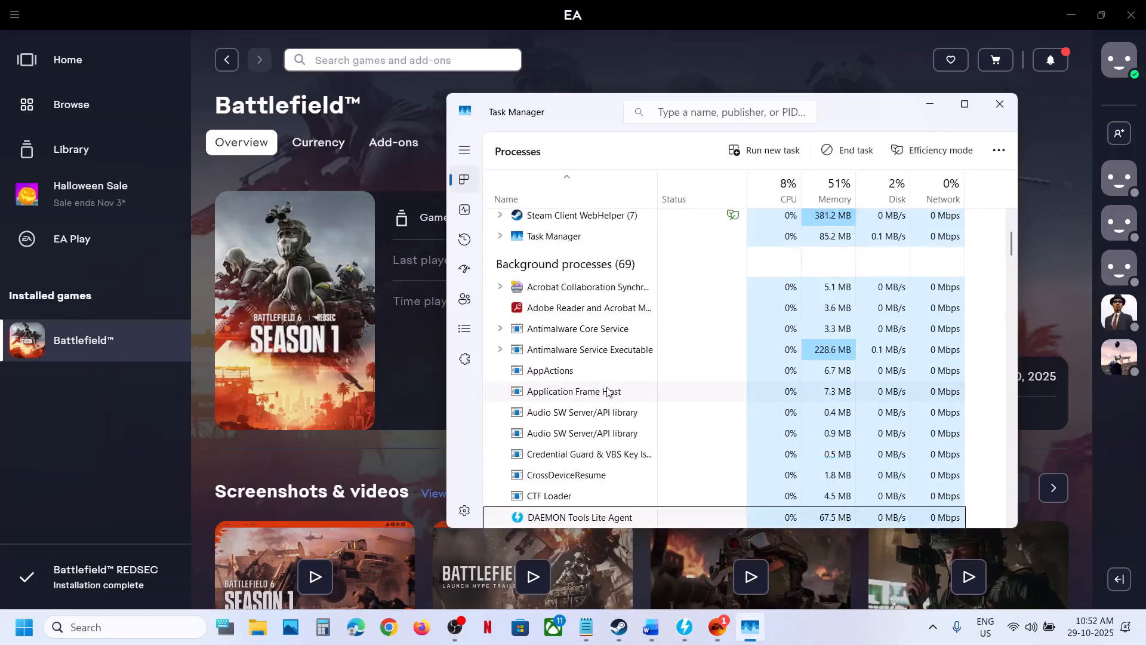
pyautogui.scroll(-3)
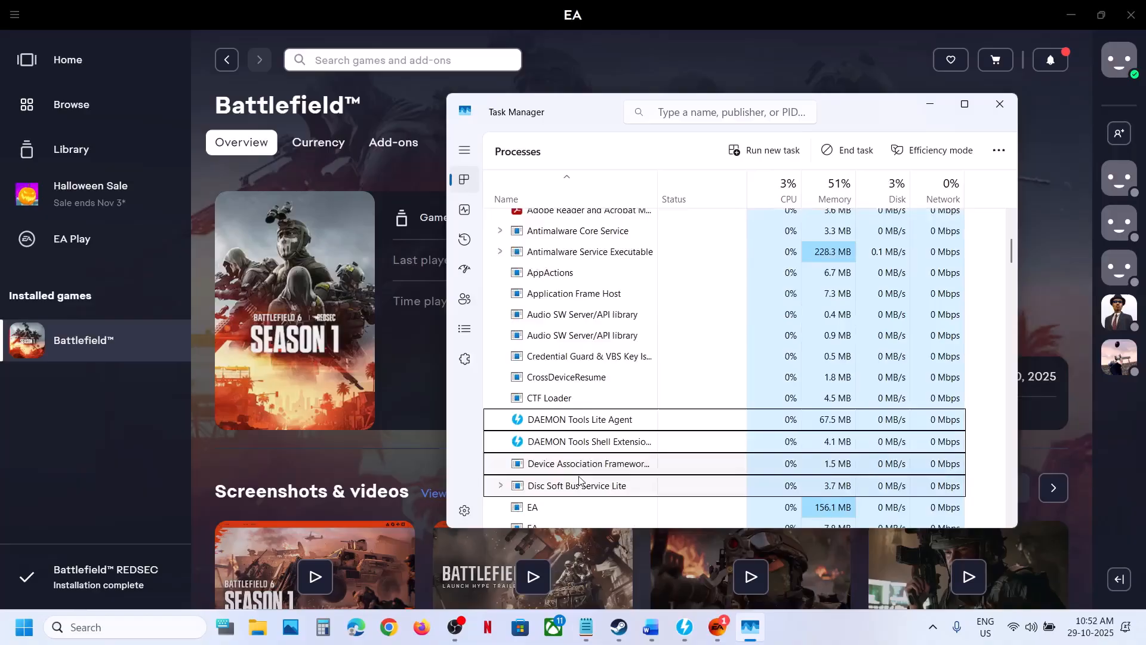
pyautogui.rightClick(589, 440)
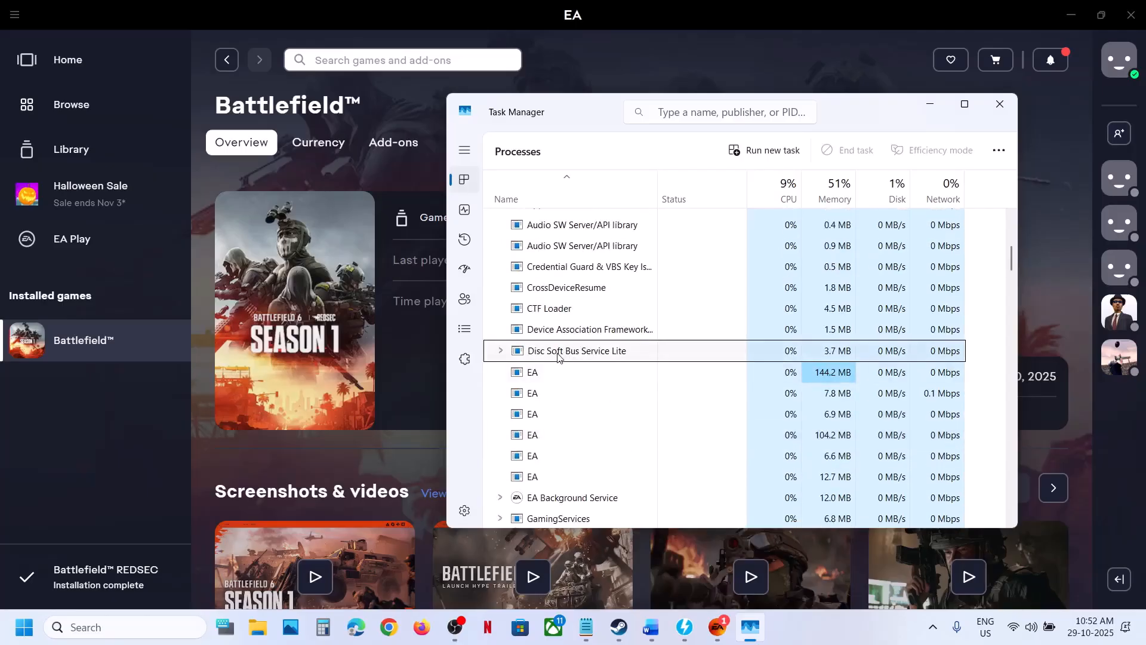
pyautogui.rightClick(576, 350)
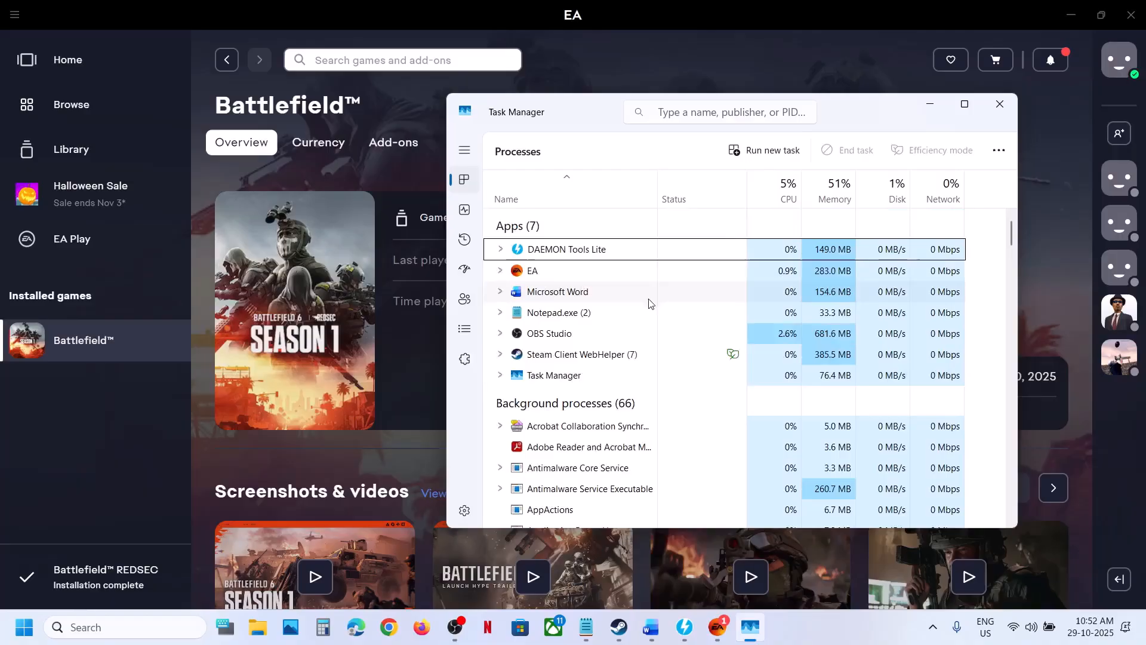
pyautogui.rightClick(565, 248)
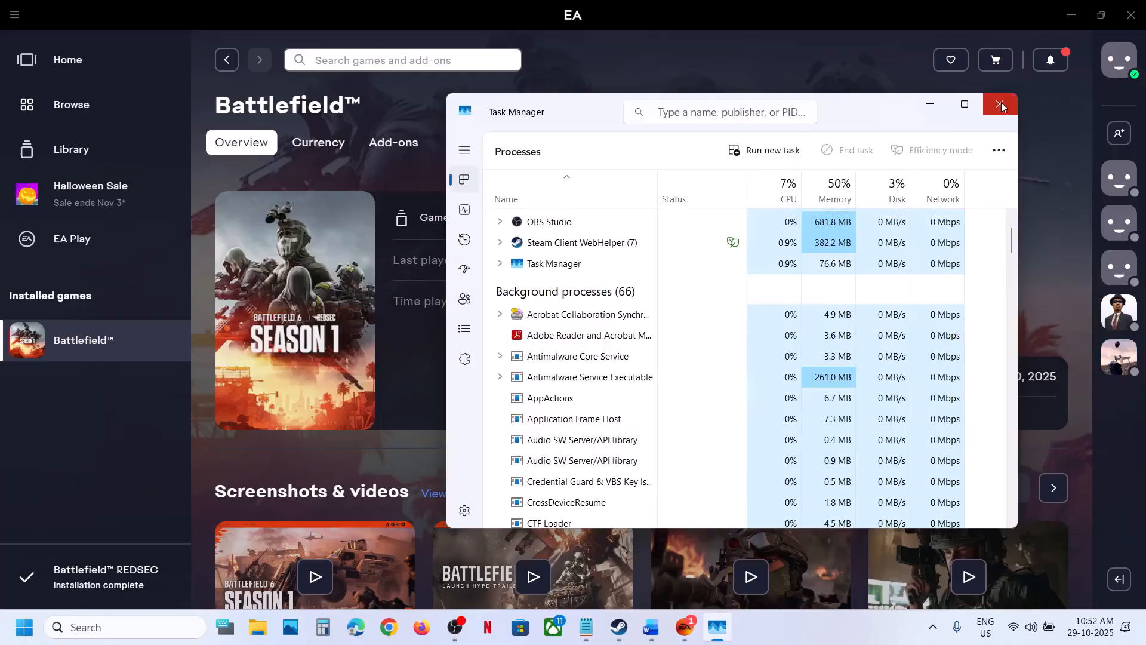
pyautogui.click(1000, 104)
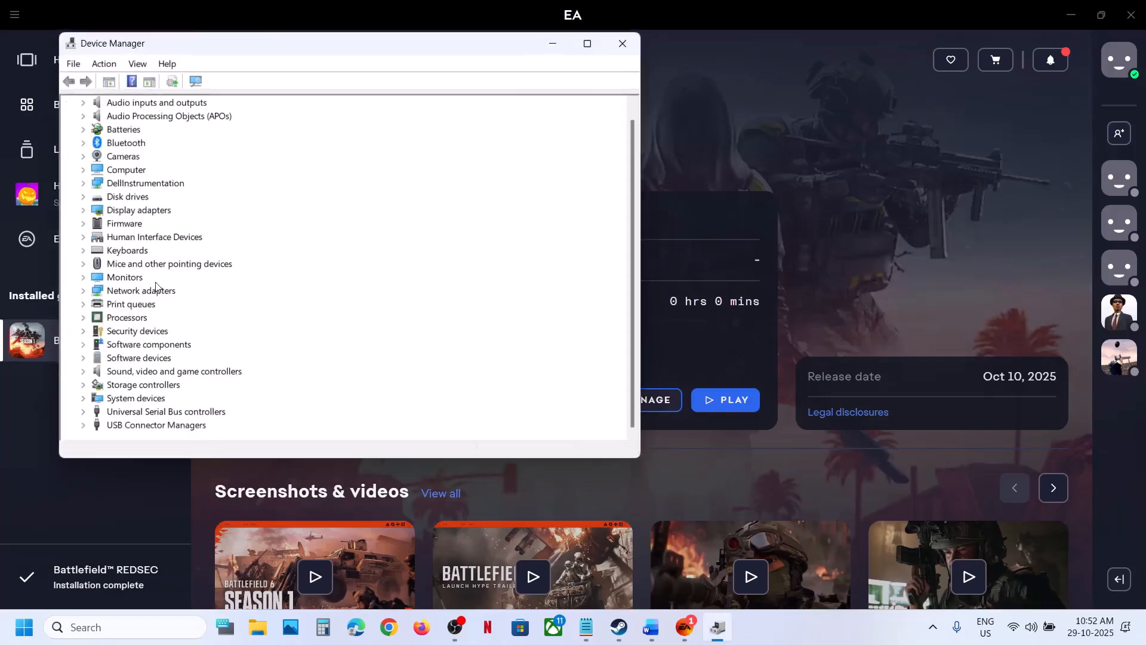
# Disable the DAEMON Tools Lite Virtual SCSI Bus and Virtual USB Bus, then close Device Manager
pyautogui.click(82, 383)
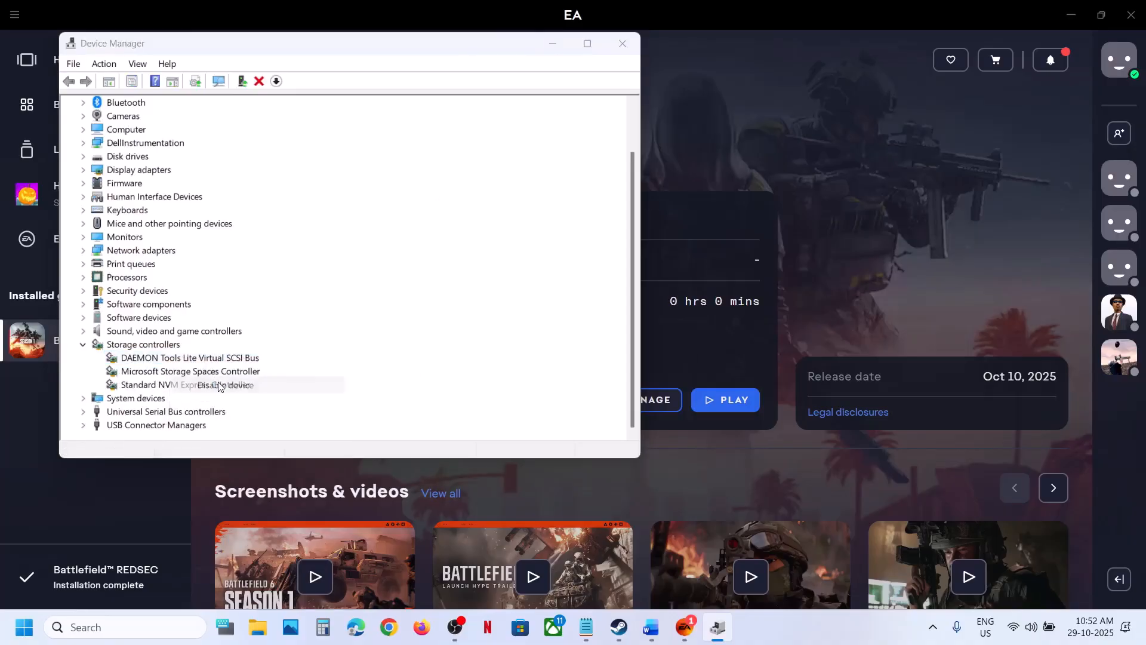
pyautogui.click(188, 357)
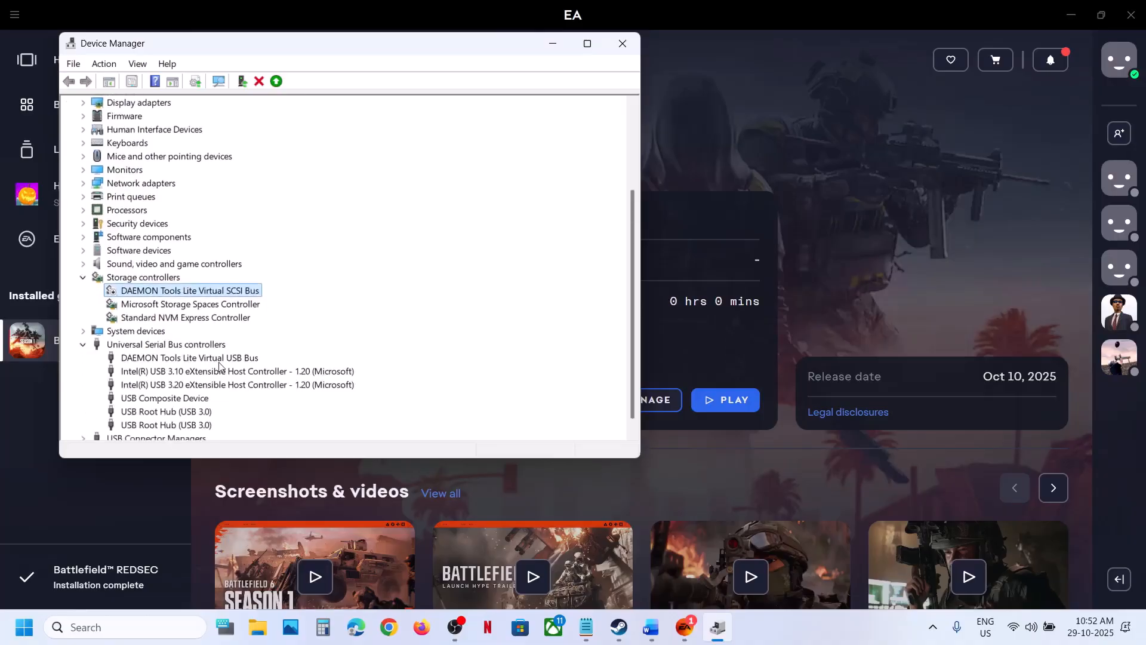
pyautogui.rightClick(189, 344)
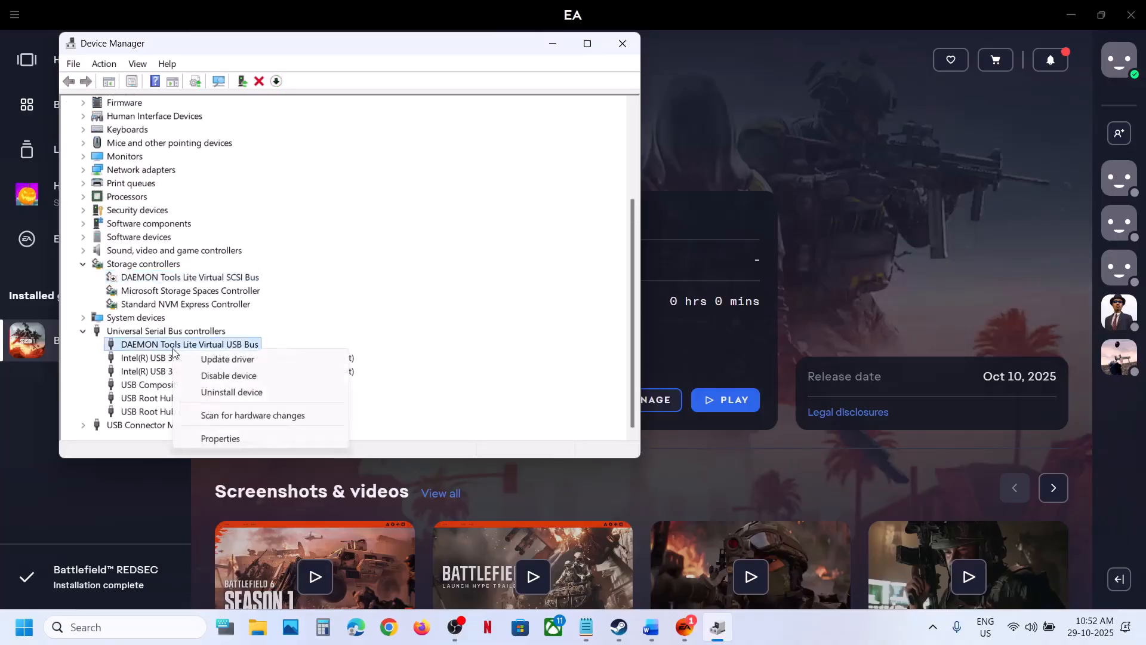
pyautogui.click(229, 375)
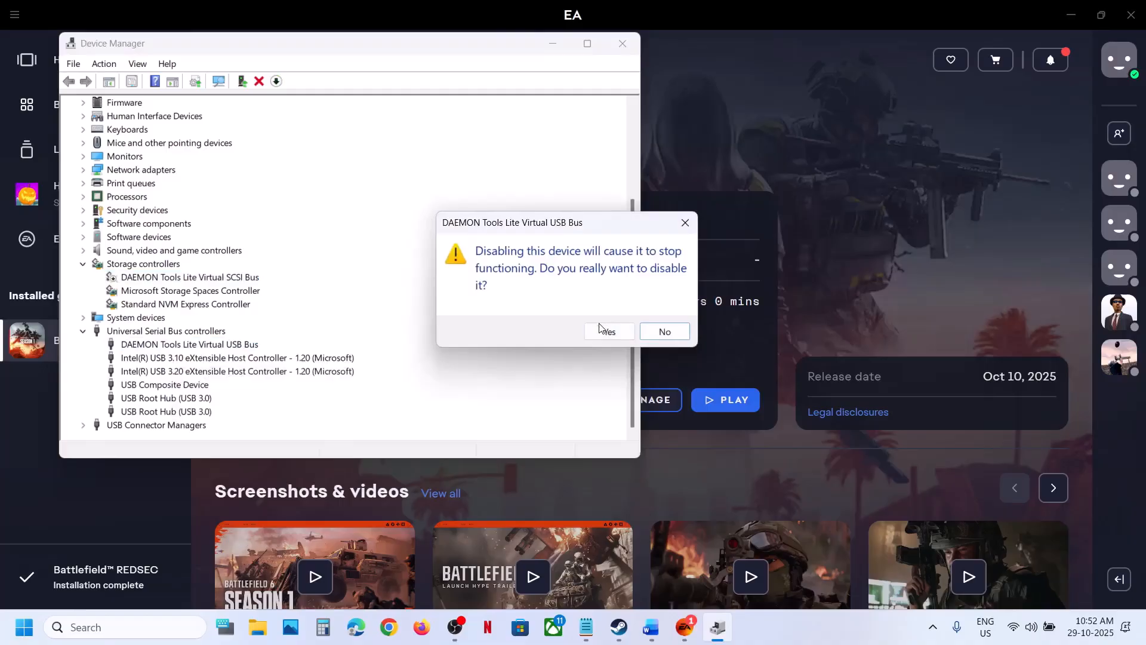
pyautogui.click(608, 331)
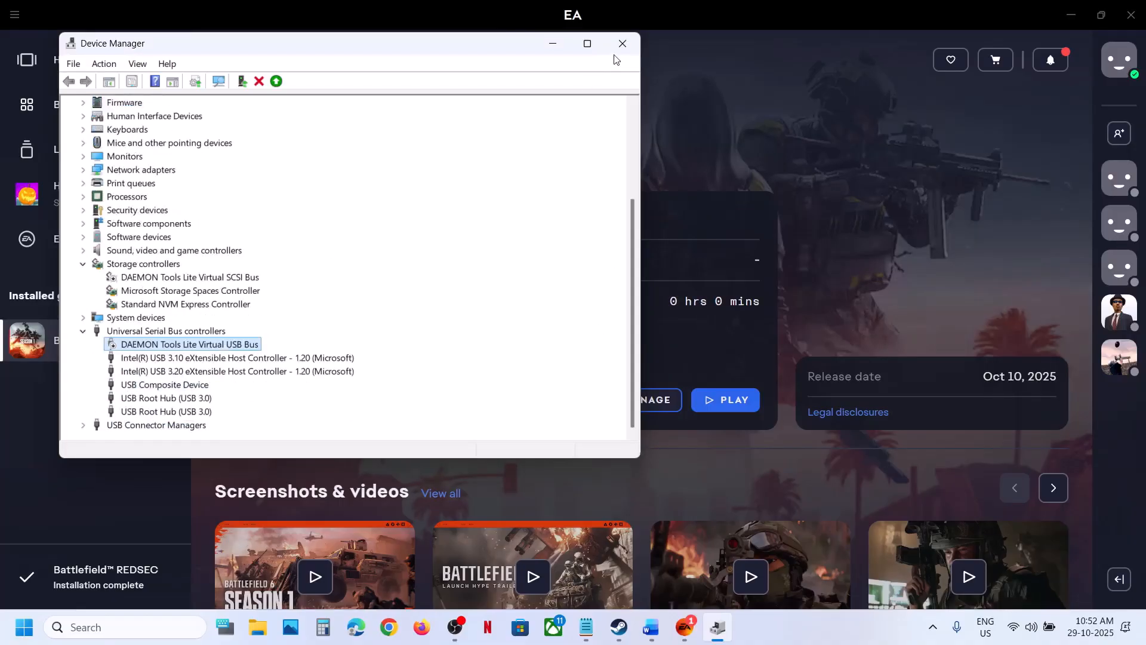
pyautogui.click(622, 43)
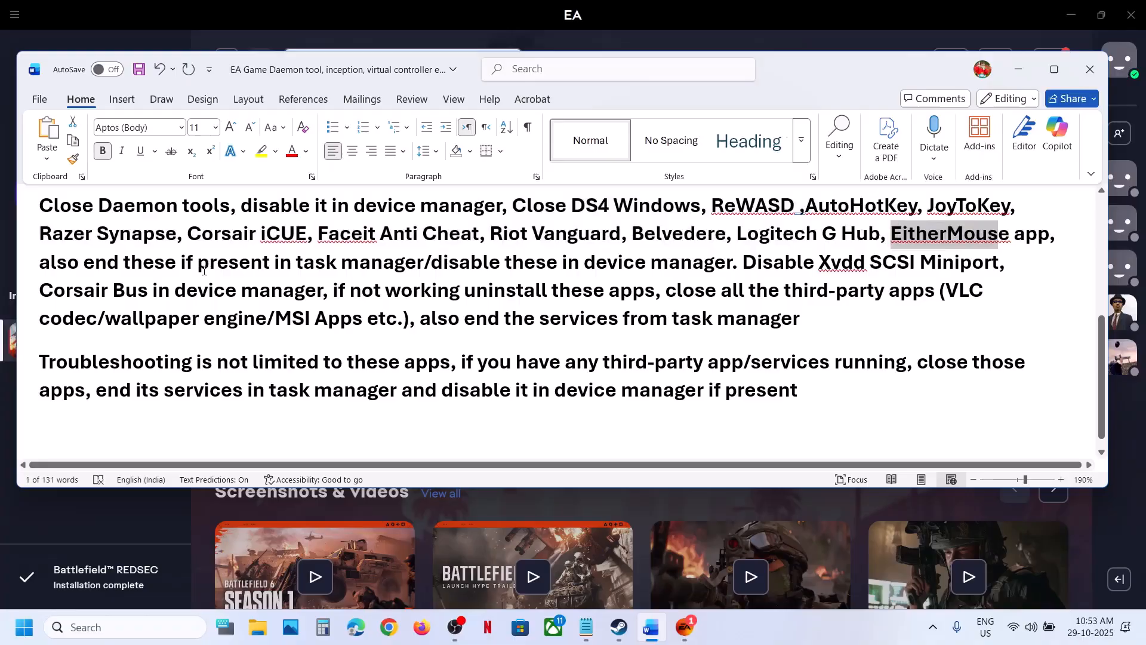
# Highlight the apps-to-close and Device Manager notes, then choose Uninstall on DAEMON Tools Lite
pyautogui.moveTo(40, 262); pyautogui.dragTo(423, 261)
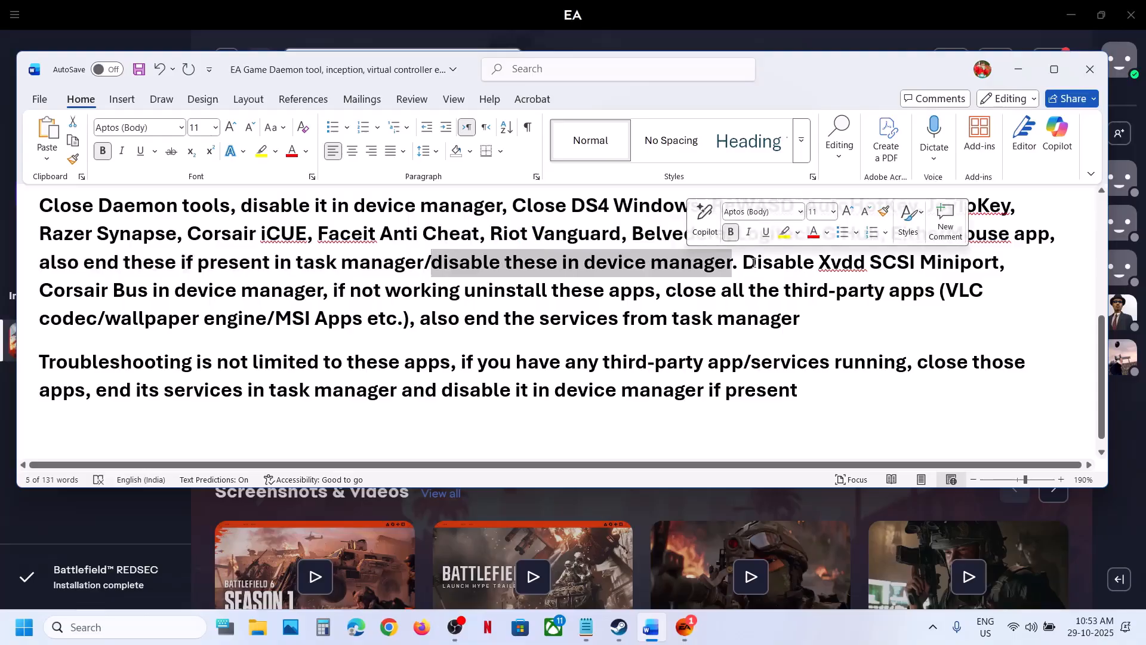
pyautogui.moveTo(740, 262); pyautogui.dragTo(1003, 262)
pyautogui.write('dae')
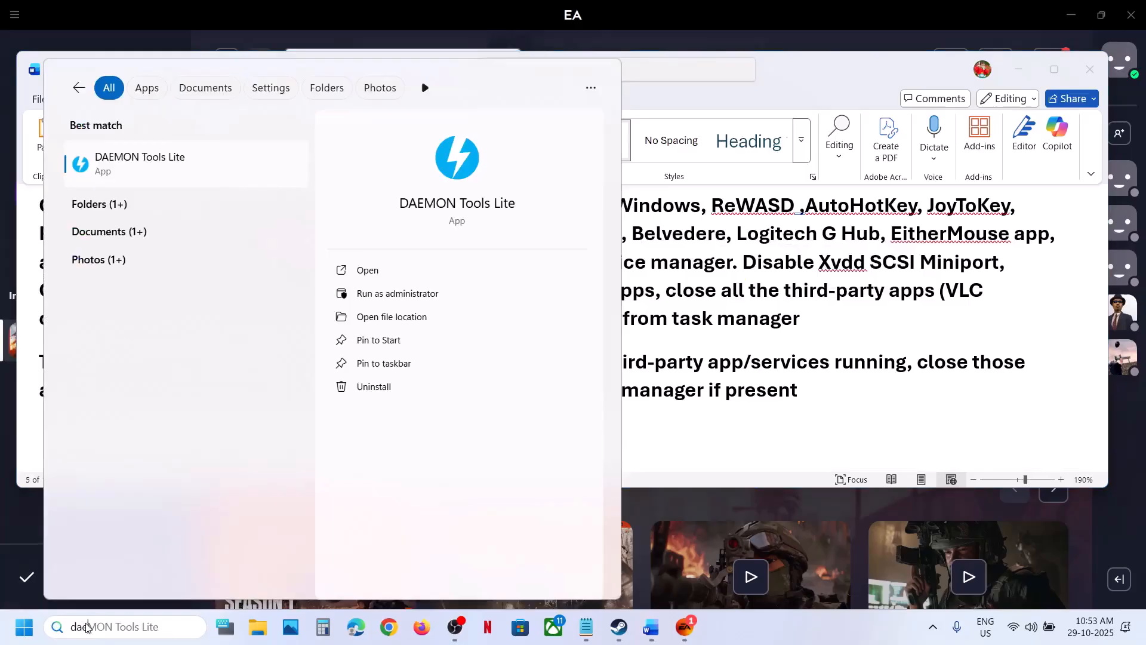
pyautogui.rightClick(140, 164)
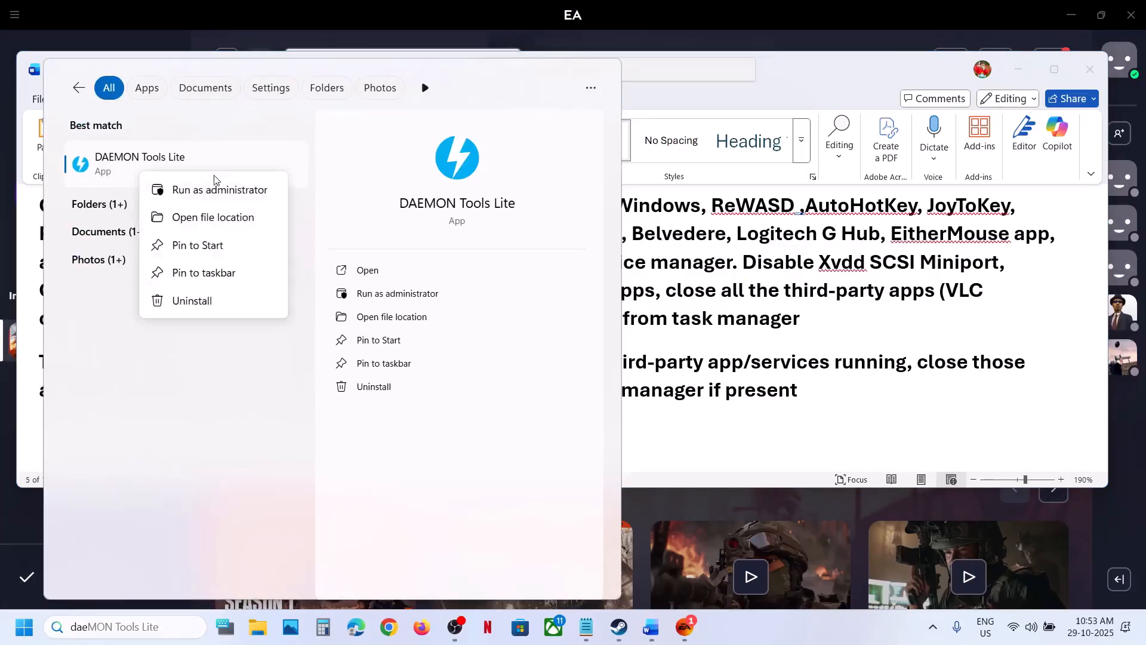
pyautogui.click(220, 189)
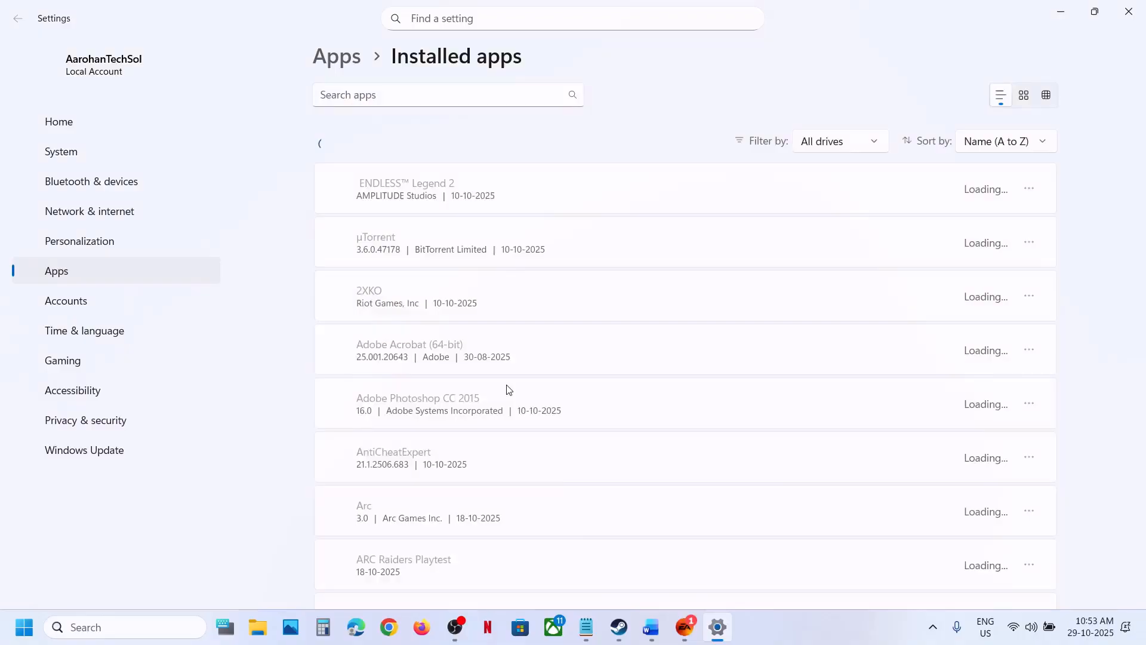
# Search installed apps for 'dae' and open the DAEMON Tools Lite options menu
pyautogui.write('d')
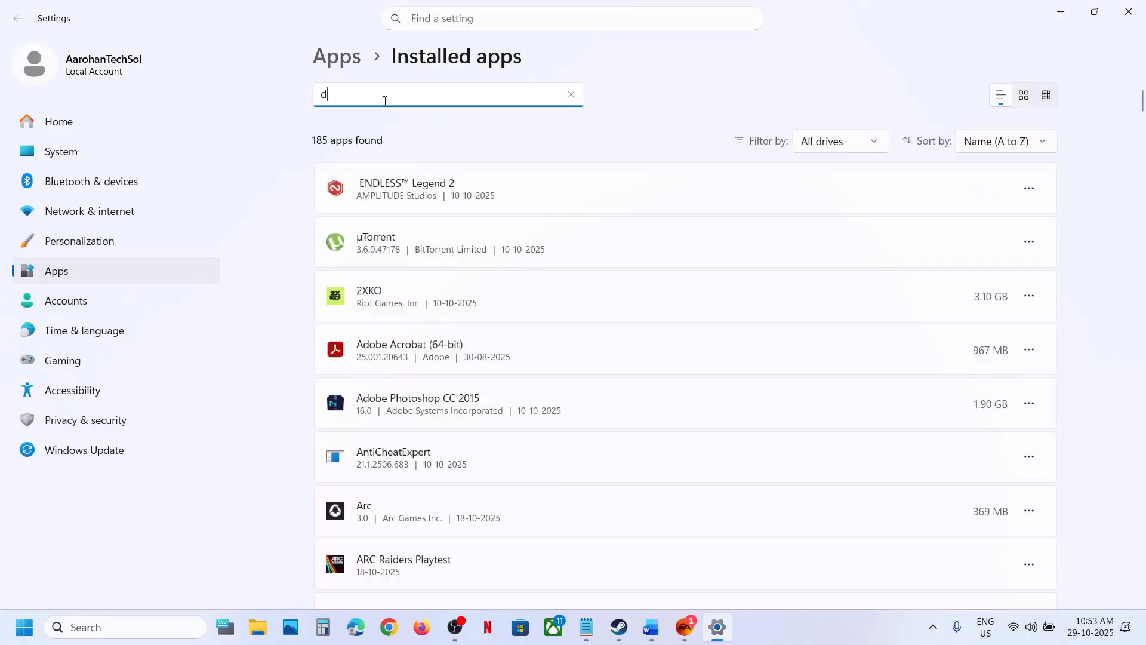
pyautogui.write('ae')
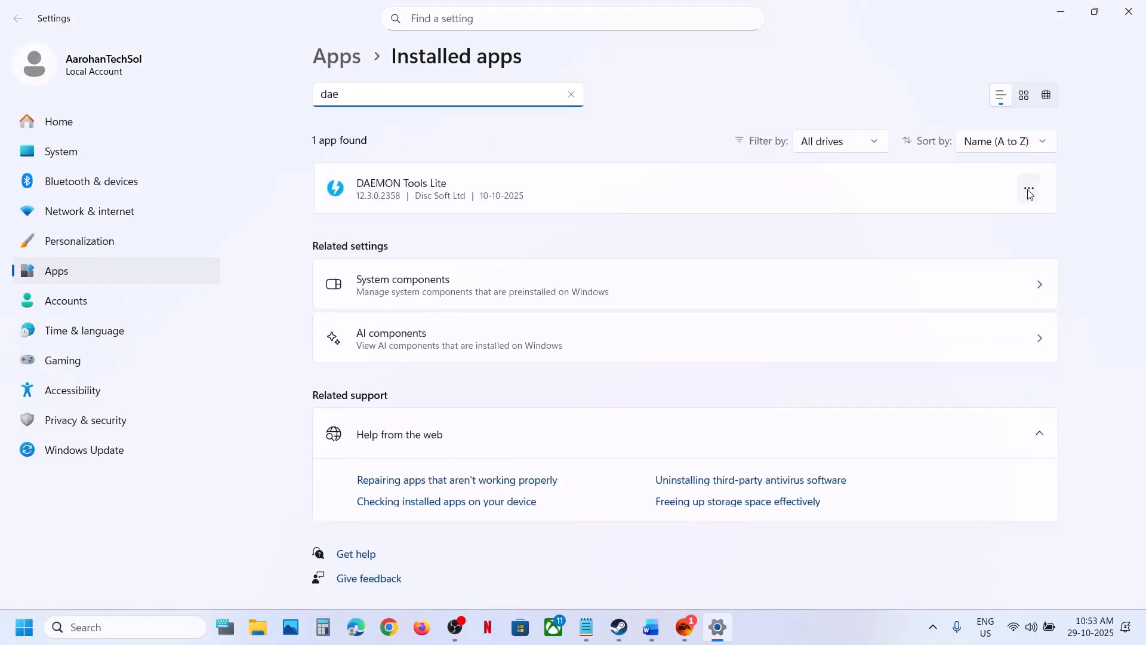
pyautogui.click(1029, 188)
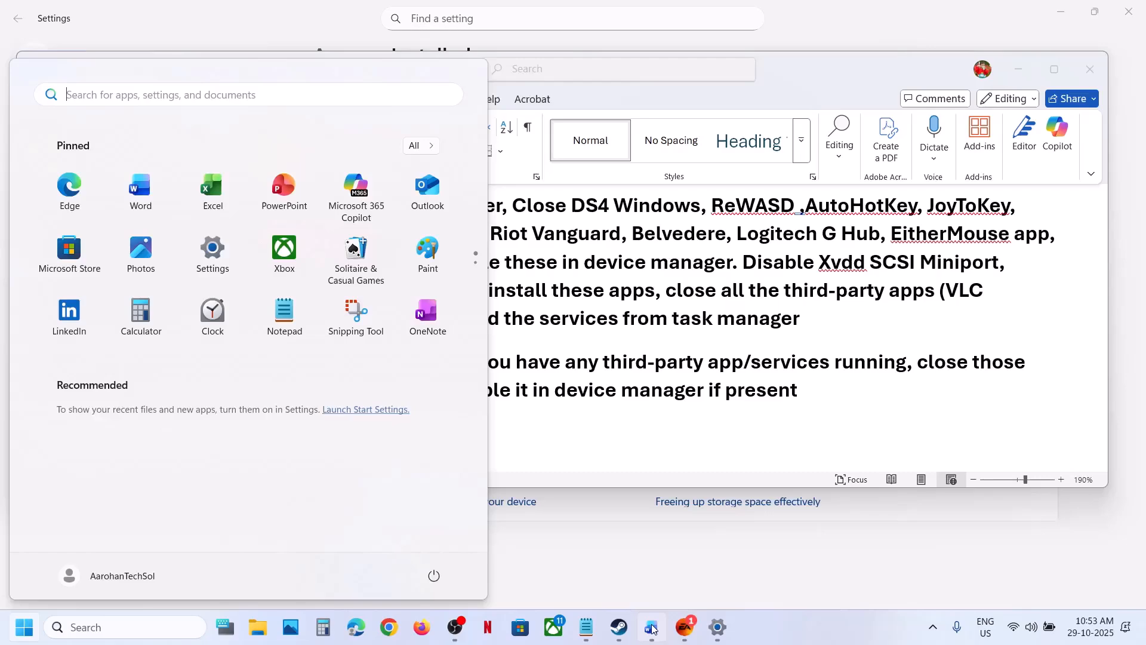
# Highlight the third-party app, services and Device Manager notes, then launch Battlefield from EA
pyautogui.click(649, 626)
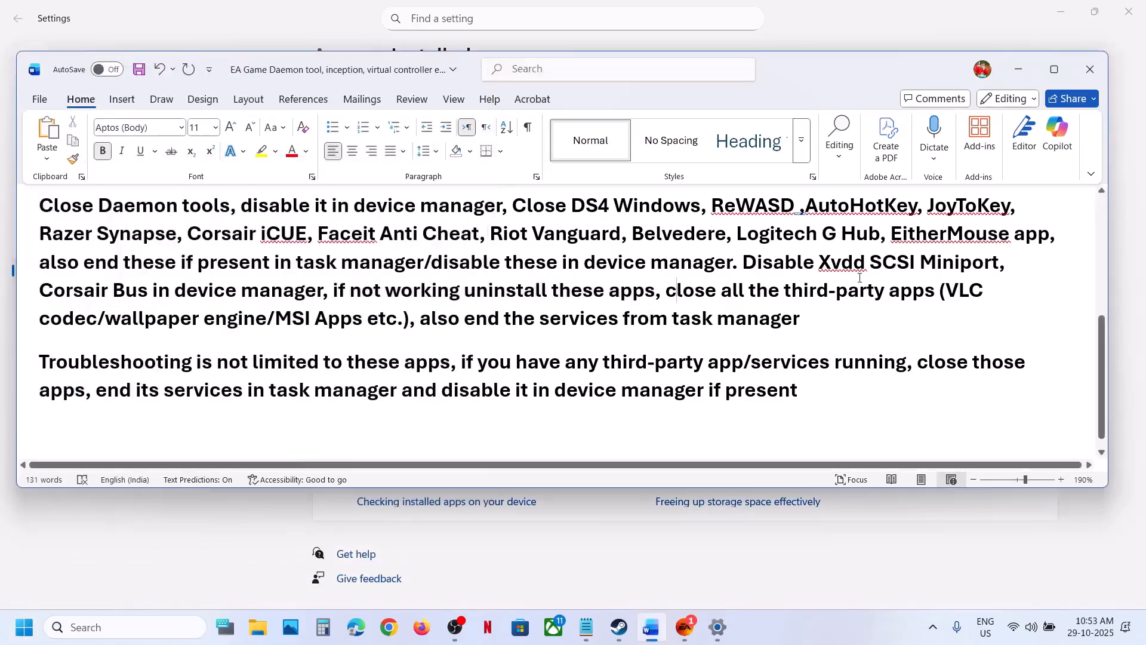
pyautogui.doubleClick(957, 290)
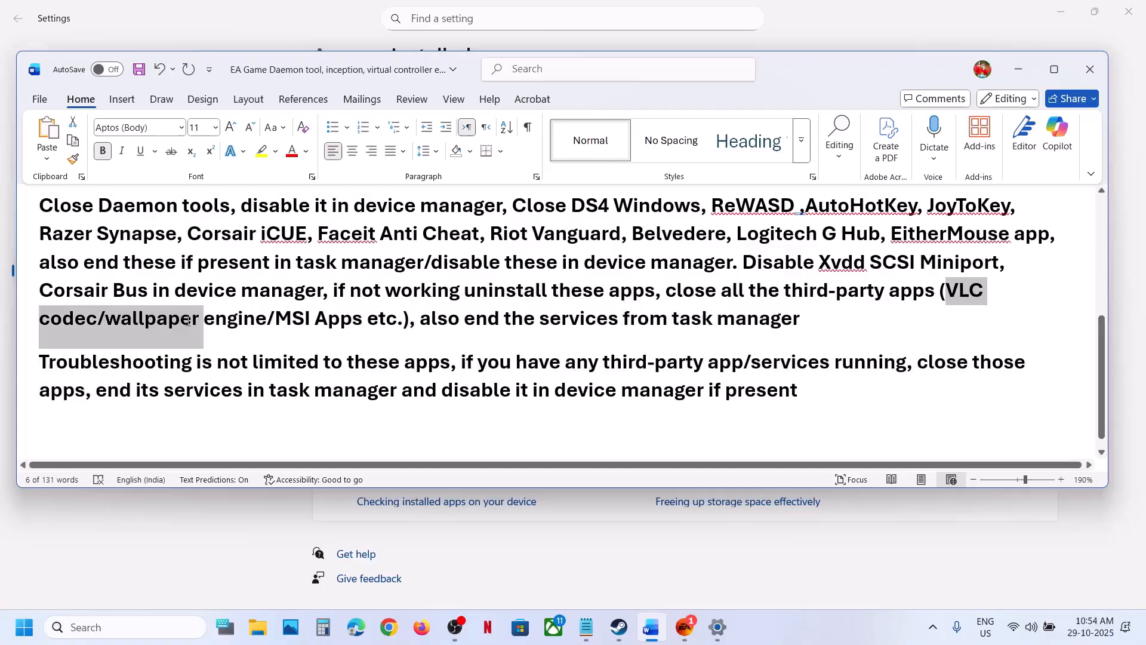
pyautogui.moveTo(200, 318); pyautogui.dragTo(398, 318)
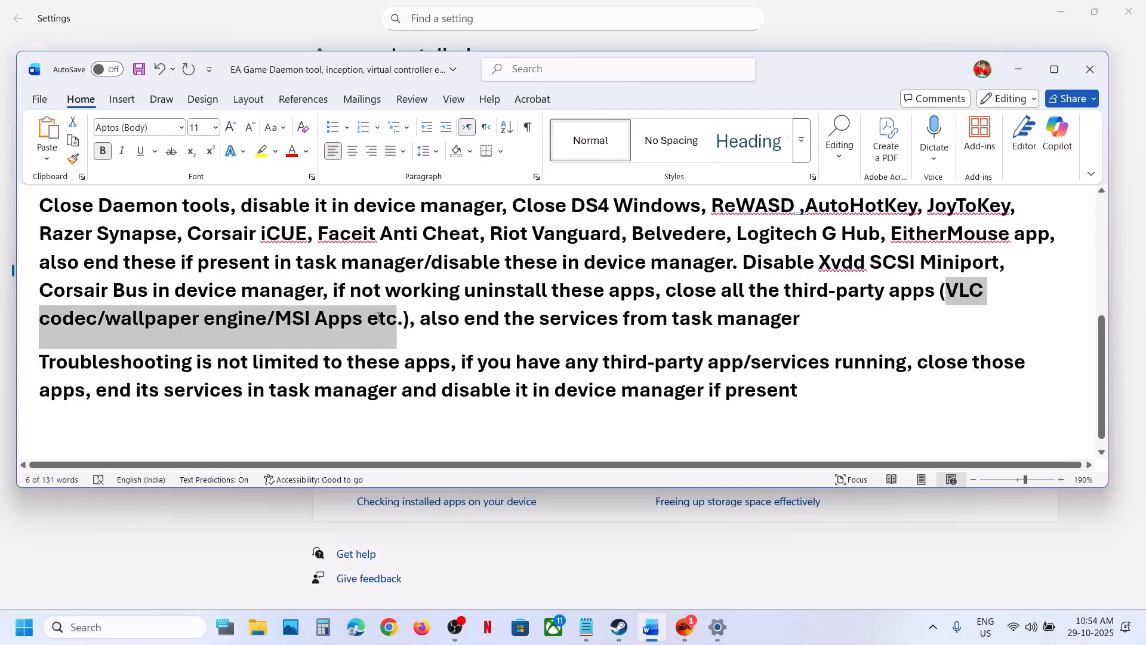
pyautogui.moveTo(417, 317); pyautogui.dragTo(669, 317)
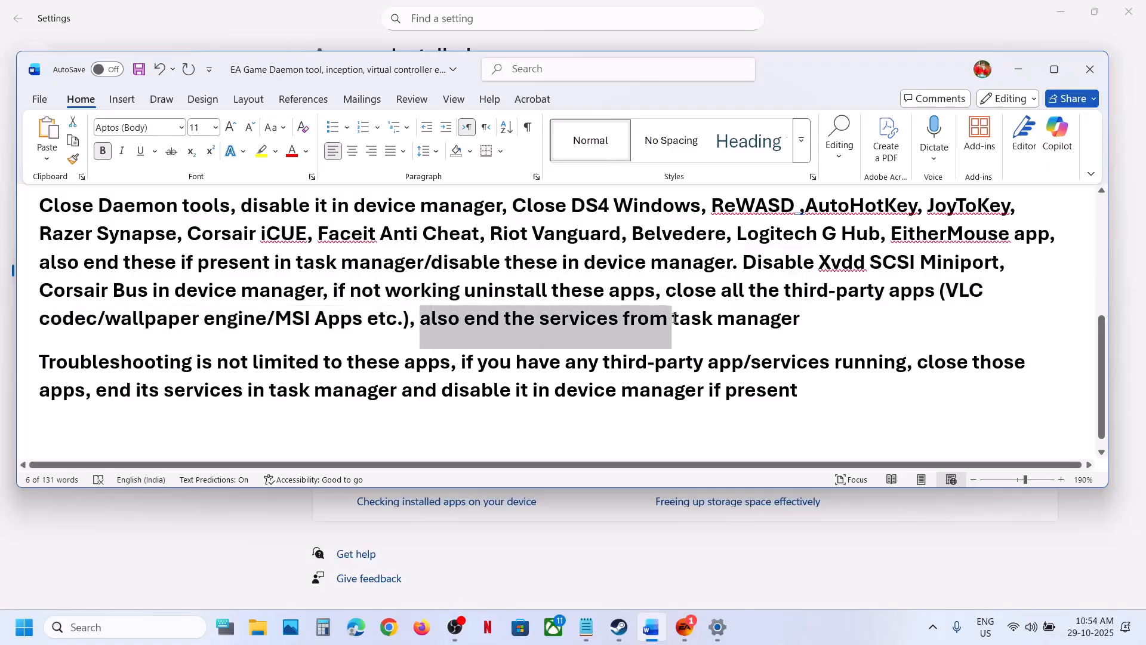
pyautogui.moveTo(672, 317); pyautogui.dragTo(800, 317)
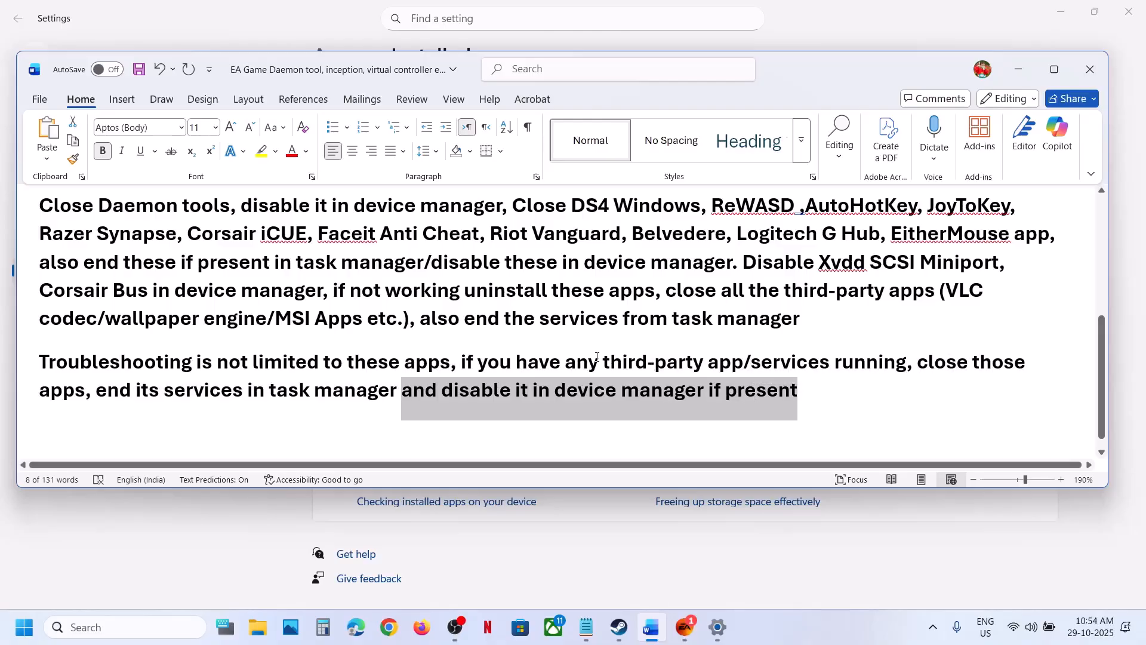
pyautogui.click(598, 362)
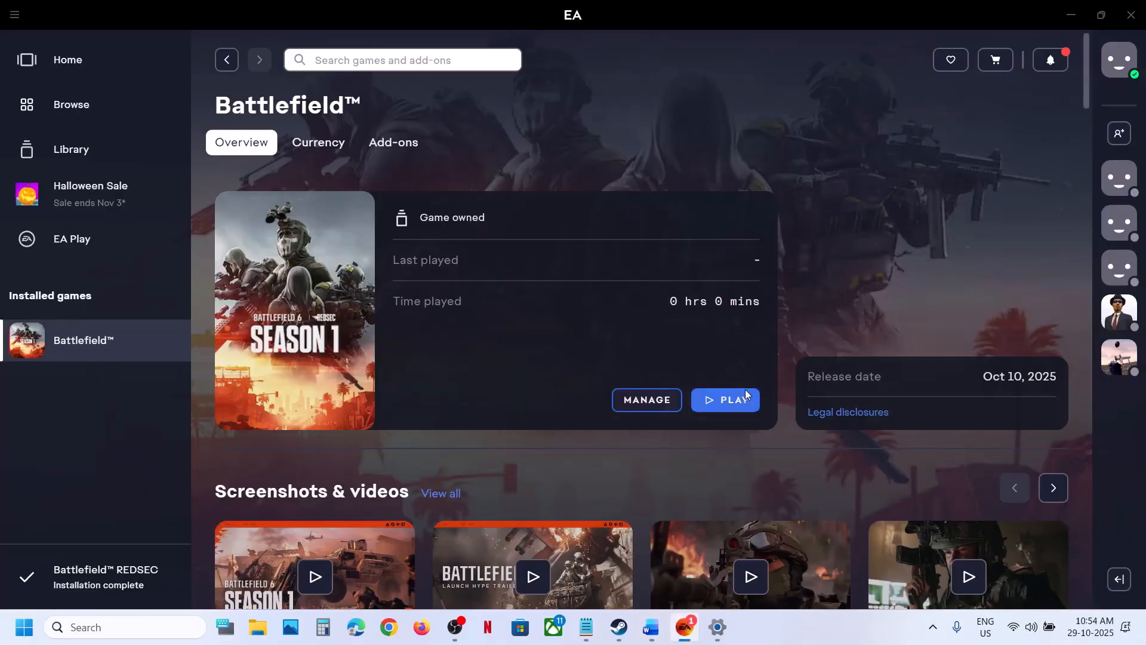
pyautogui.click(723, 400)
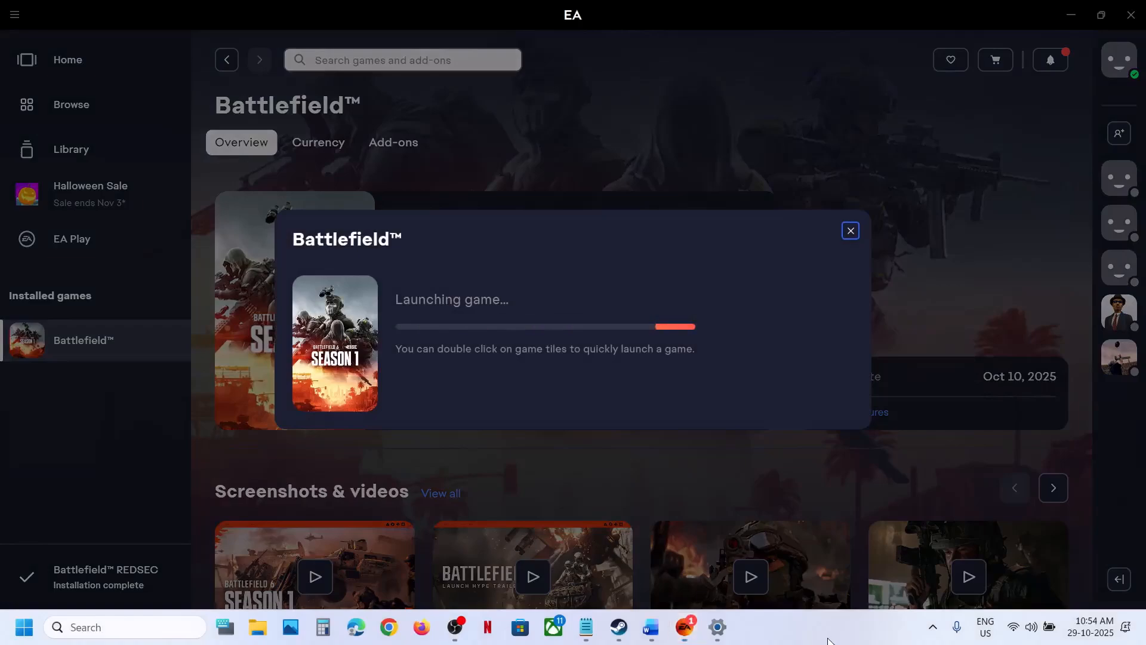